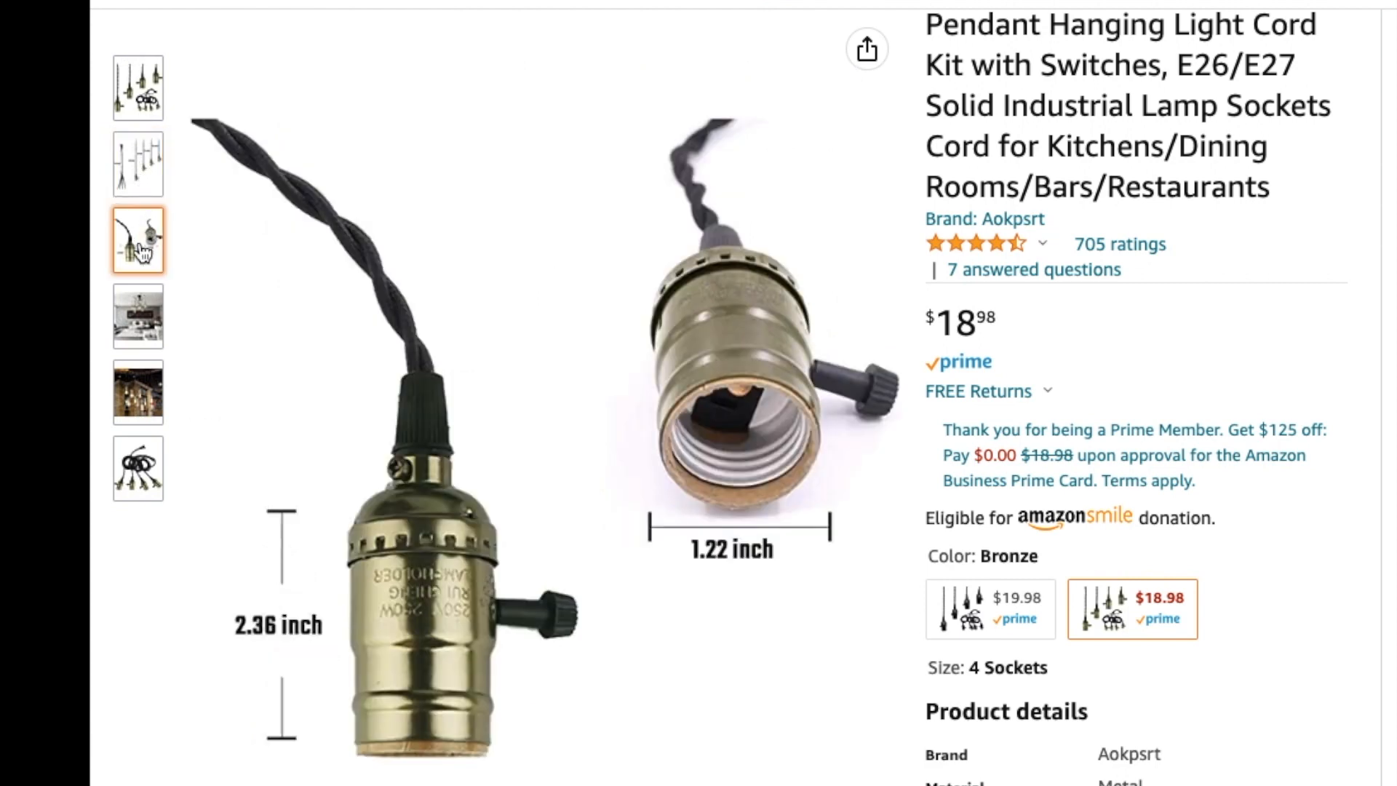
- View the cord kit's living-room photo, then go to the WYZworks 10-inch paper lanterns listing
left_click(137, 317)
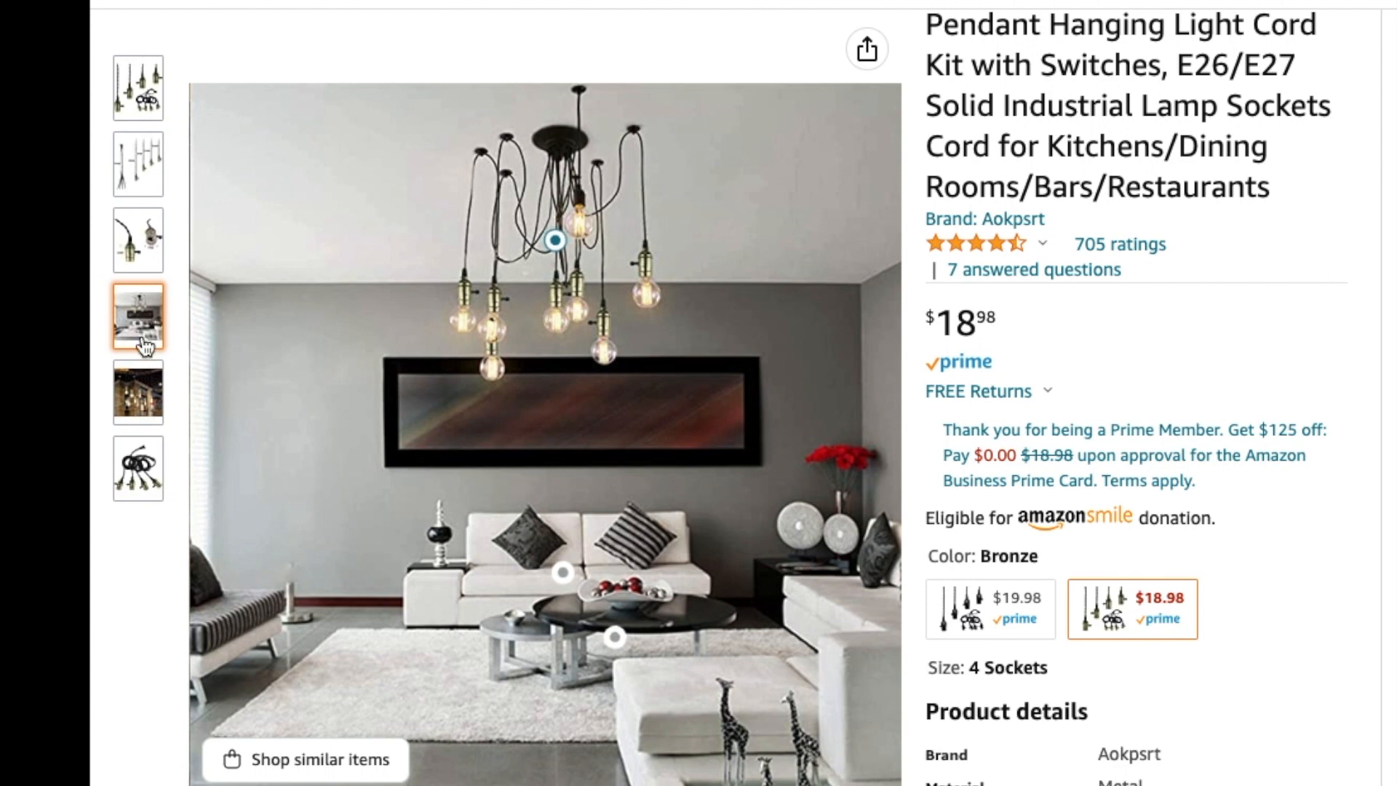
left_click(136, 393)
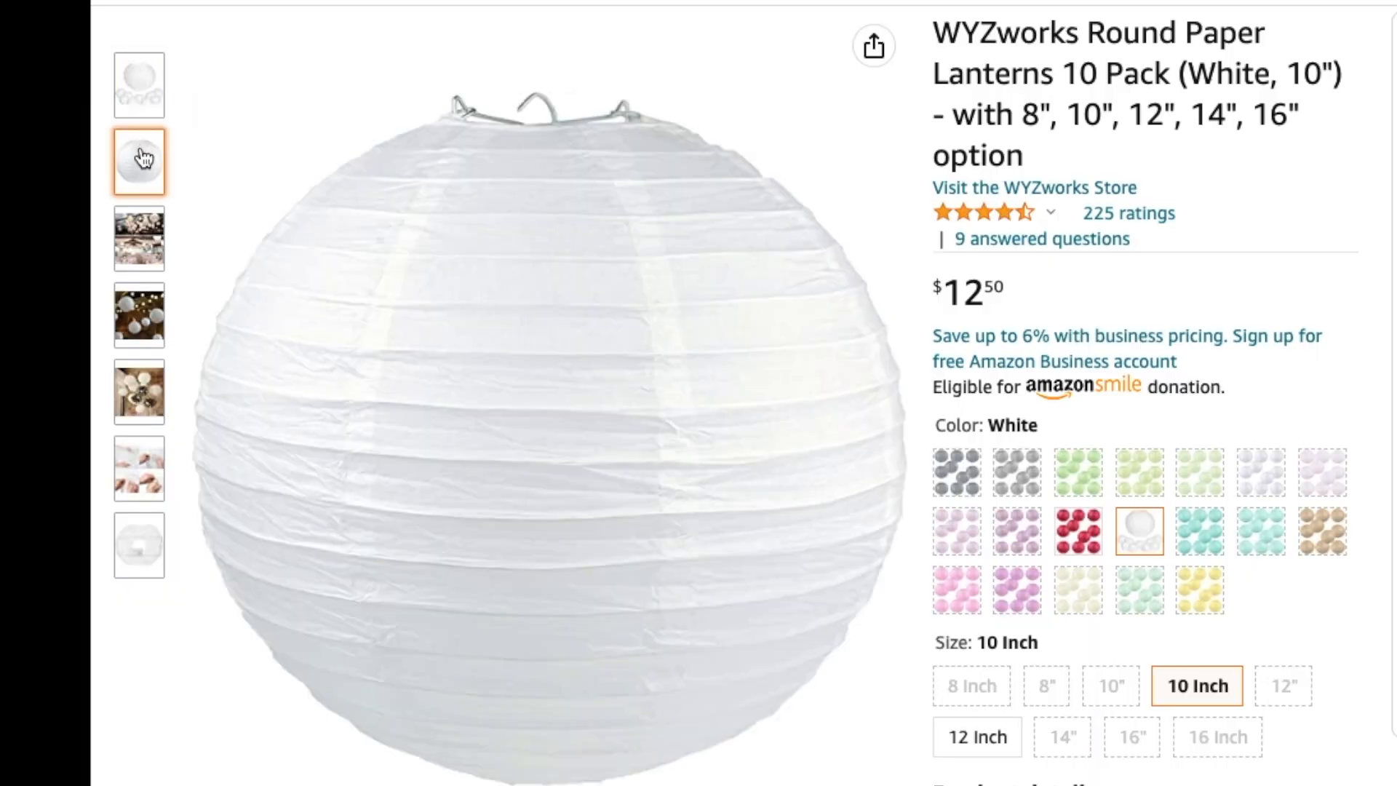
- Browse the lantern photos (wedding venue, frame assembly), then go to the Cofufu 122pcs wire connectors listing
left_click(138, 239)
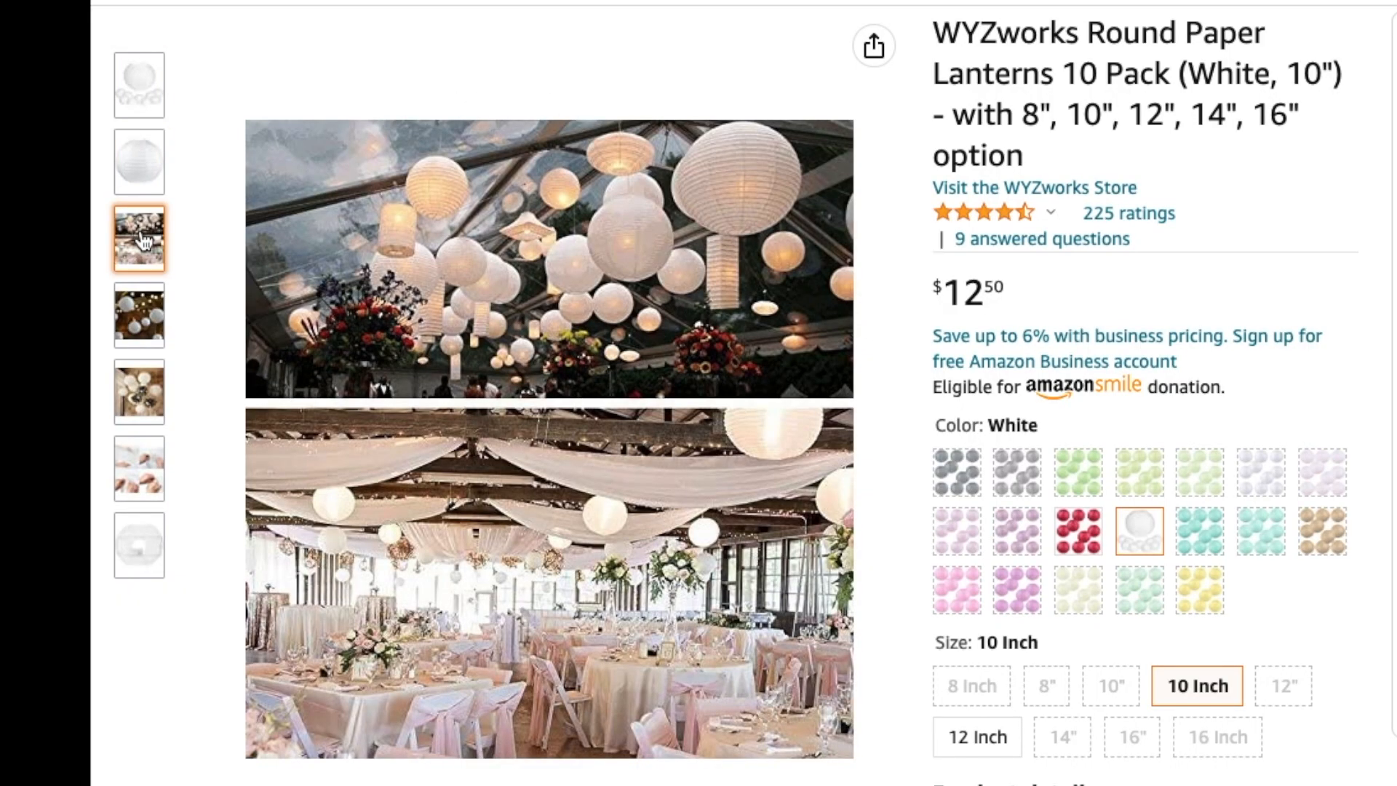
left_click(140, 316)
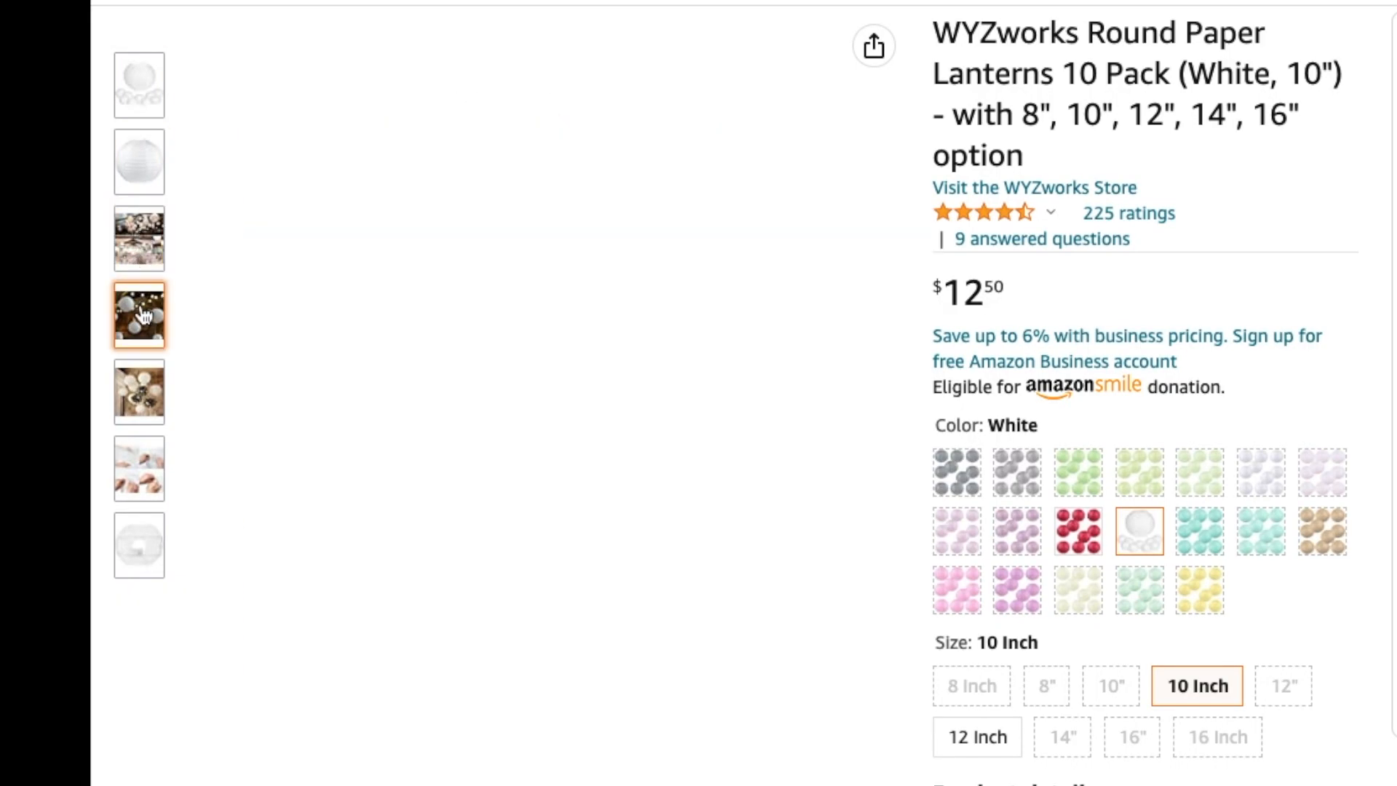
left_click(138, 469)
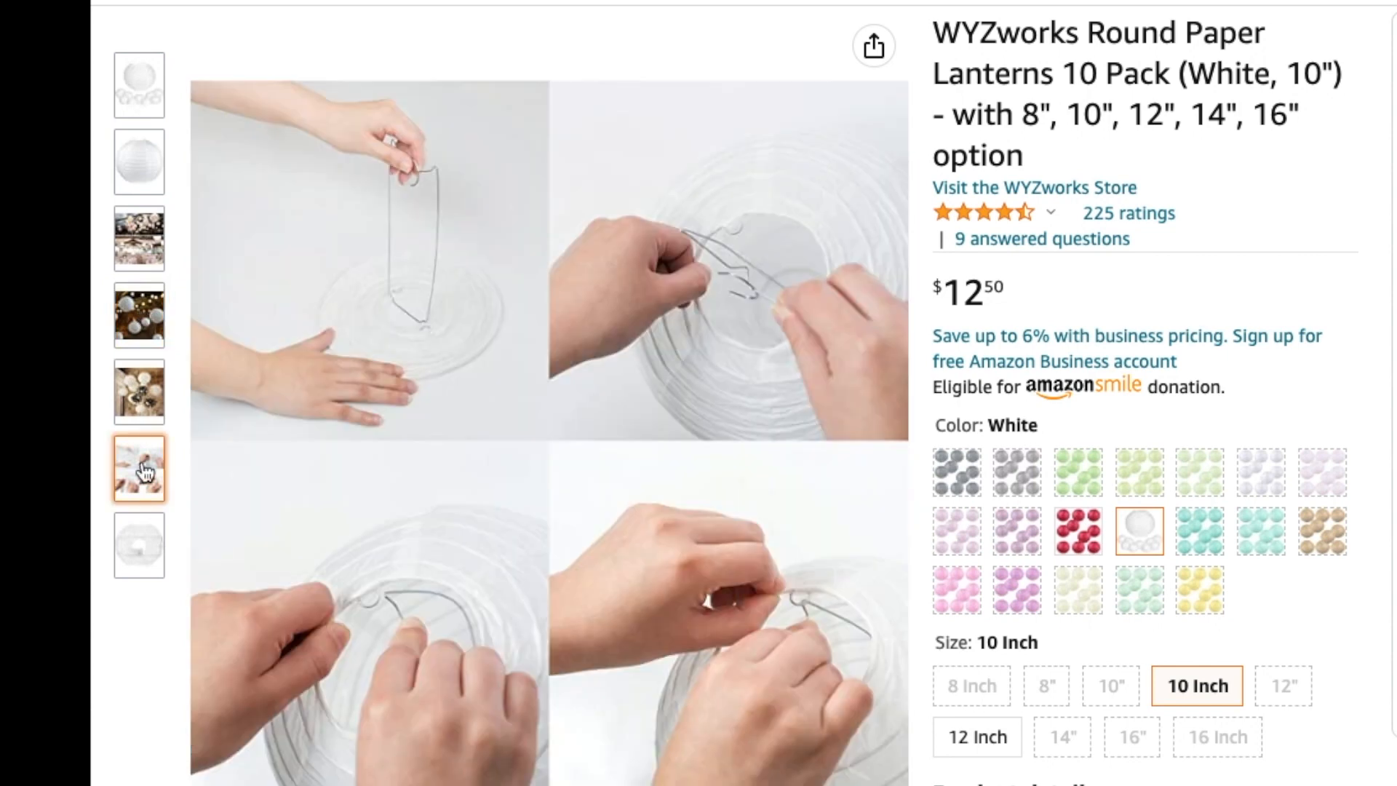
left_click(138, 546)
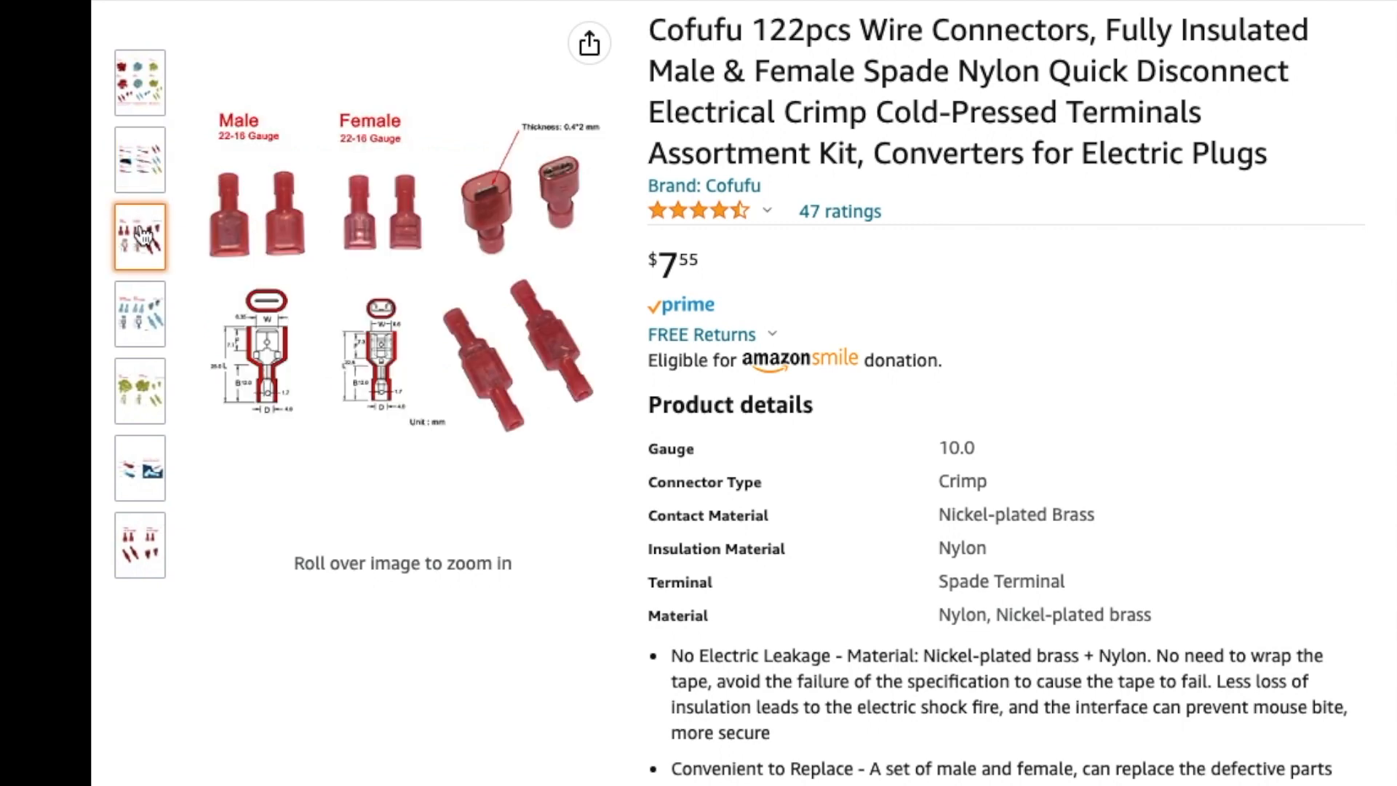
- Browse the connector kit images: blue 16-14 gauge, yellow 12-10 gauge and the insulated comparison
left_click(140, 315)
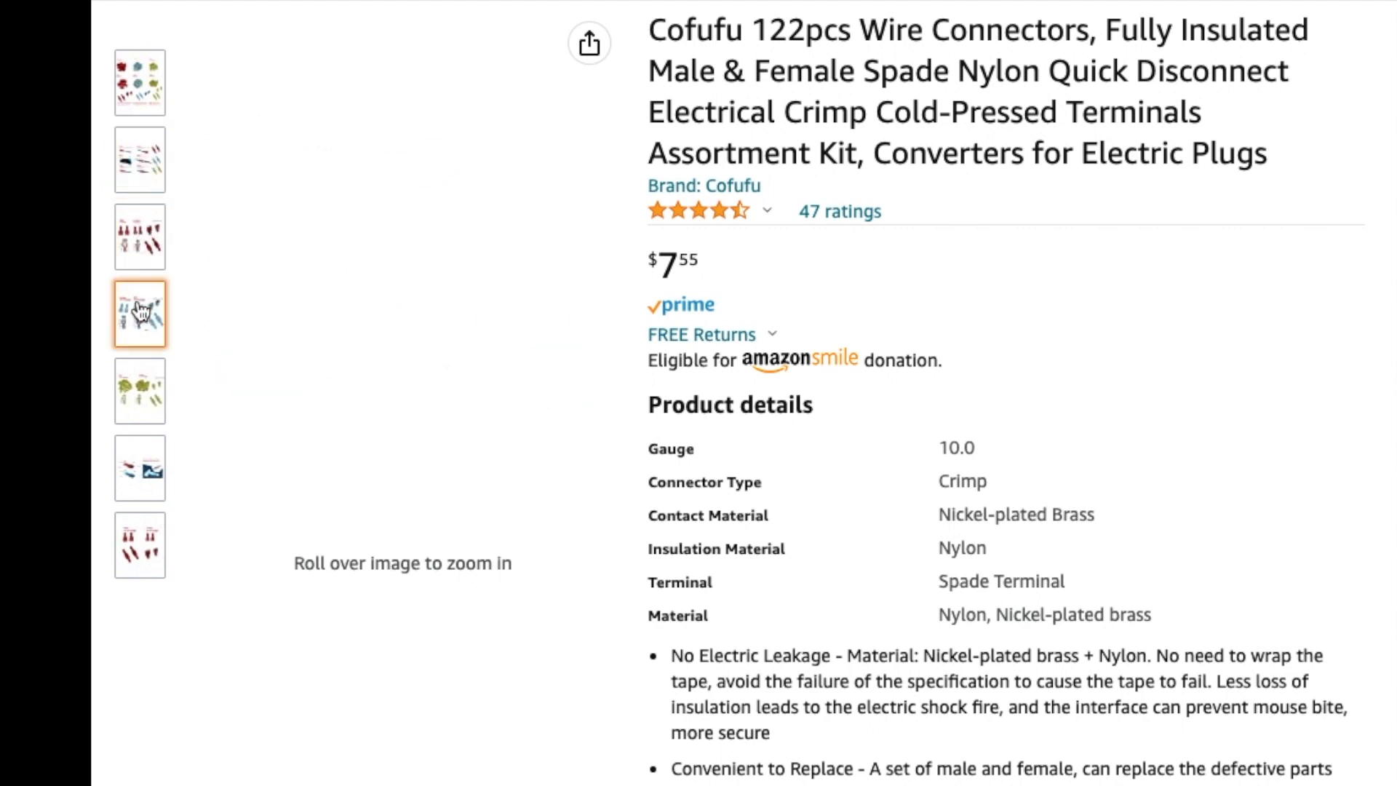
left_click(140, 314)
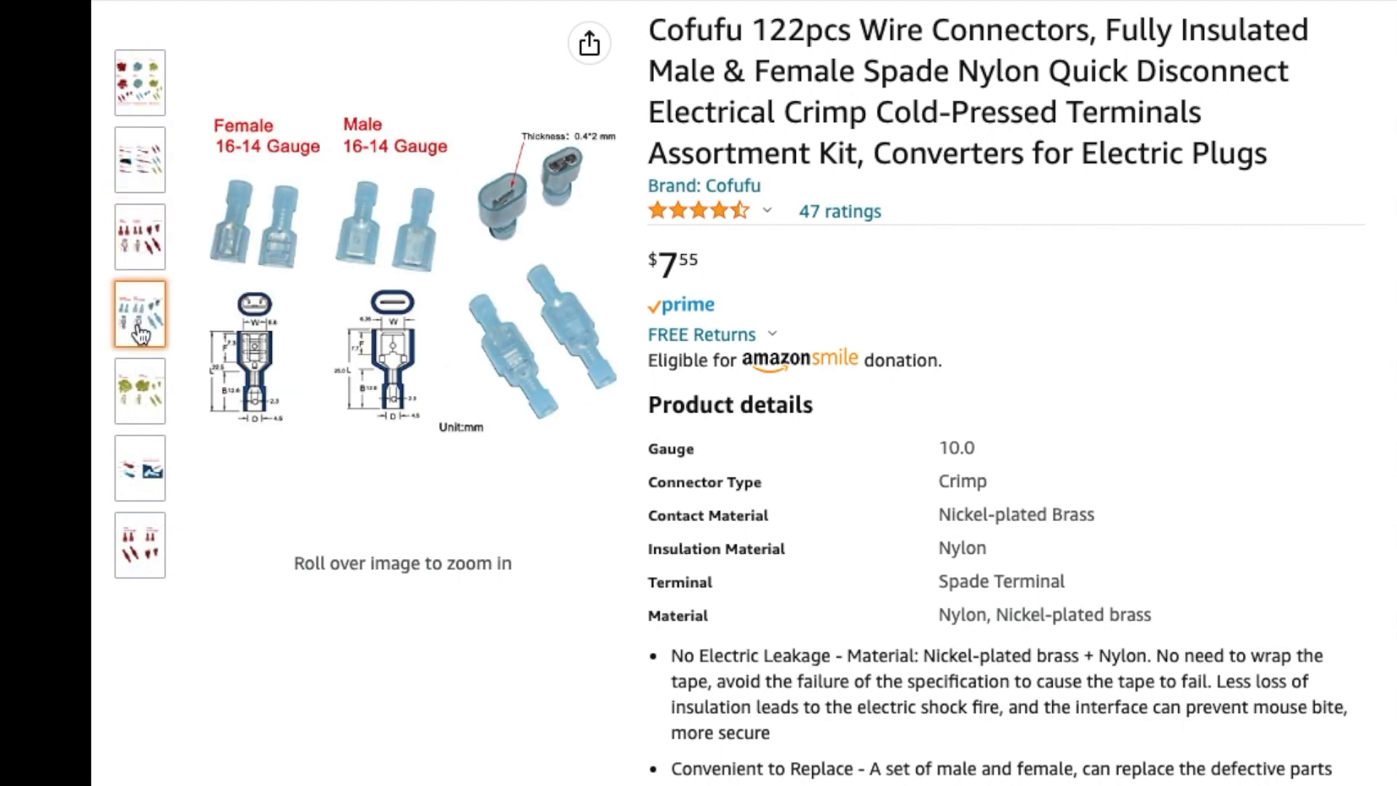
left_click(140, 391)
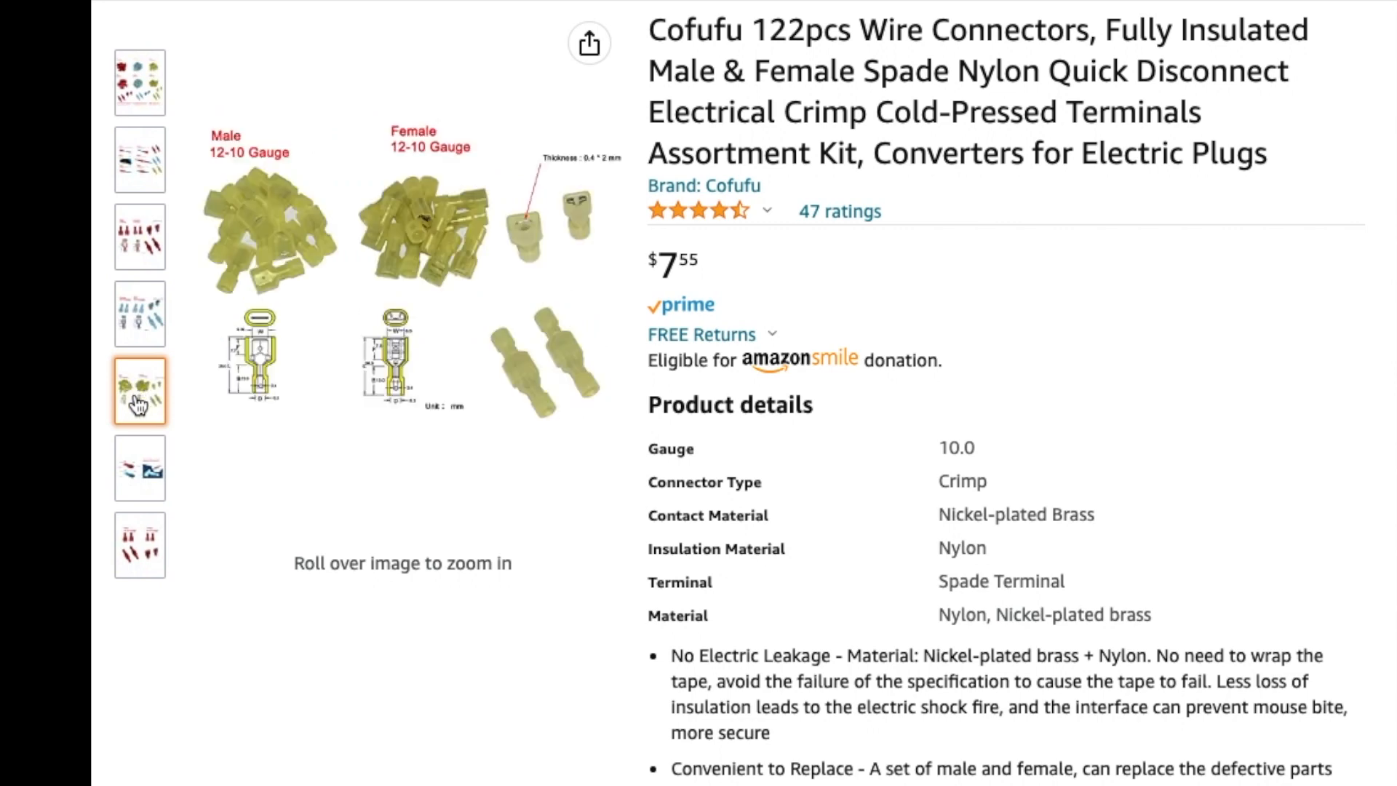
left_click(140, 469)
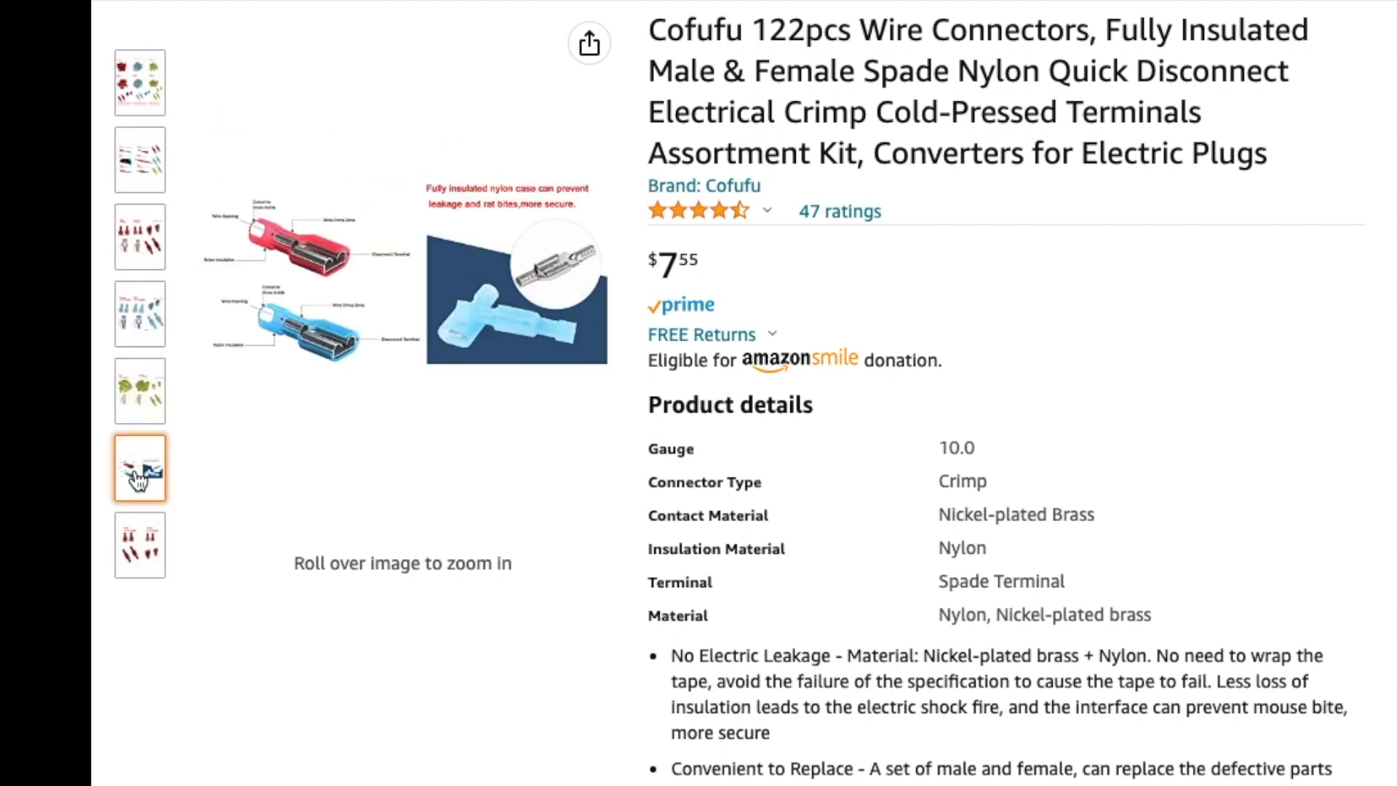
- Go to the Cllena rocker switch listing, then the TYUMEN 100ft 14/2 red-black cable listing
left_click(139, 544)
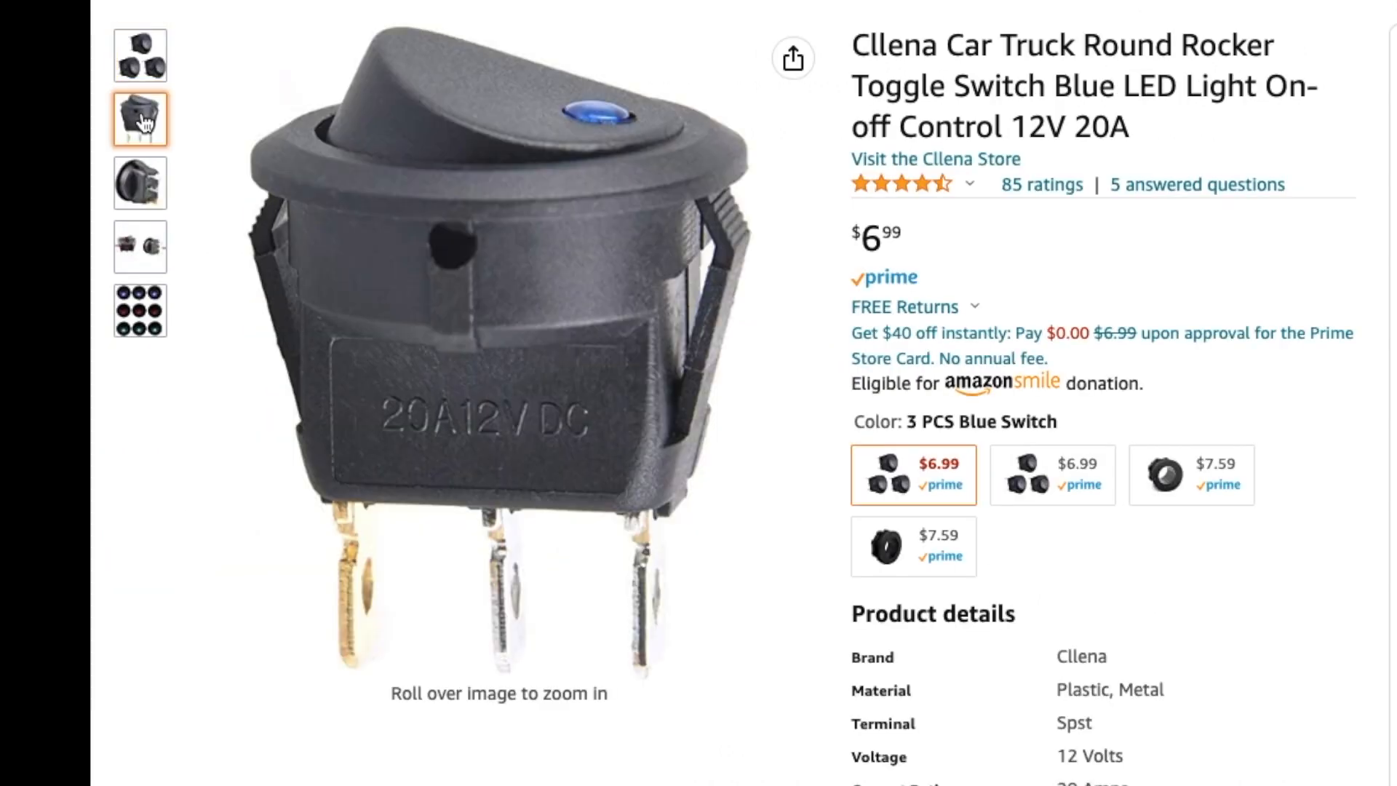
left_click(140, 183)
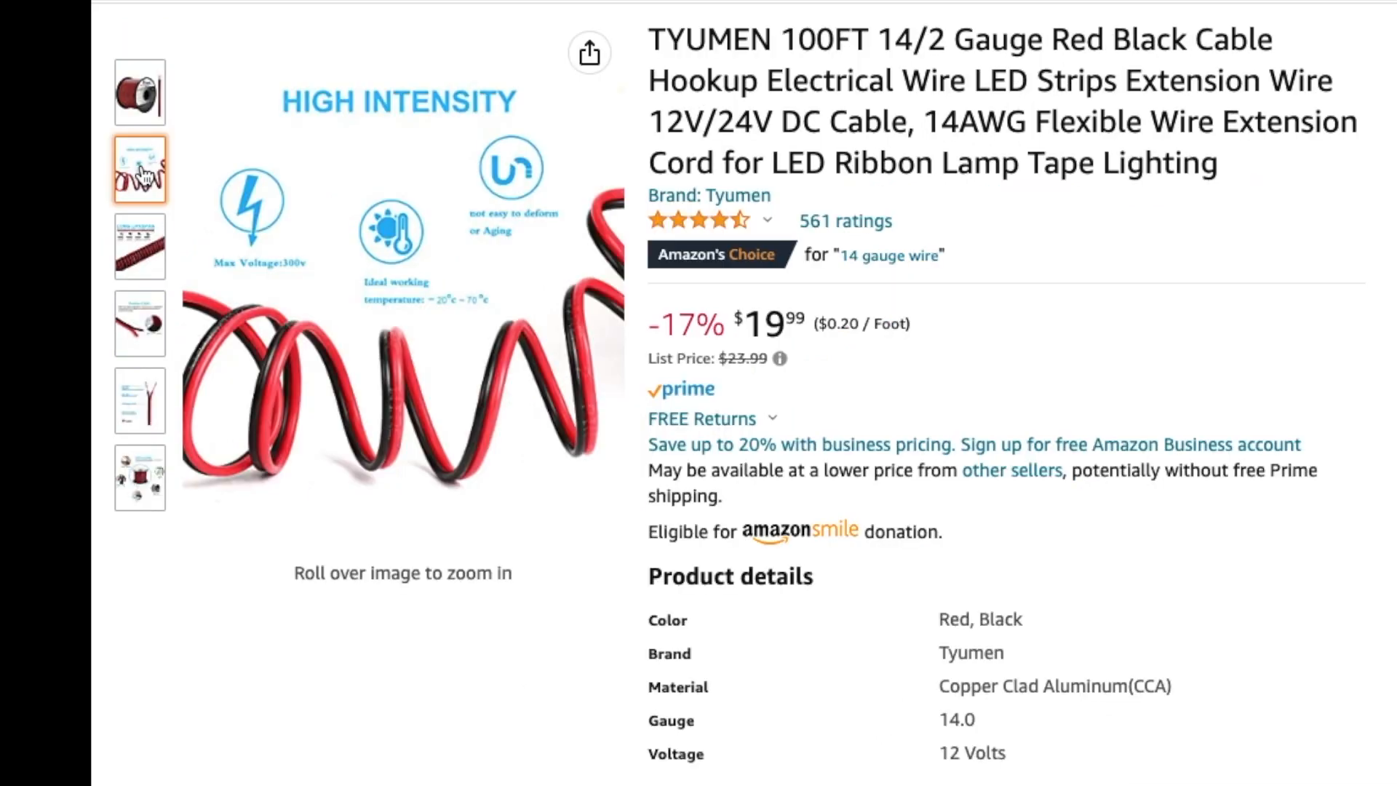
- Browse the cable's materials image and jacket diagram, then go to the 60-piece heat shrink ring terminals listing
left_click(140, 247)
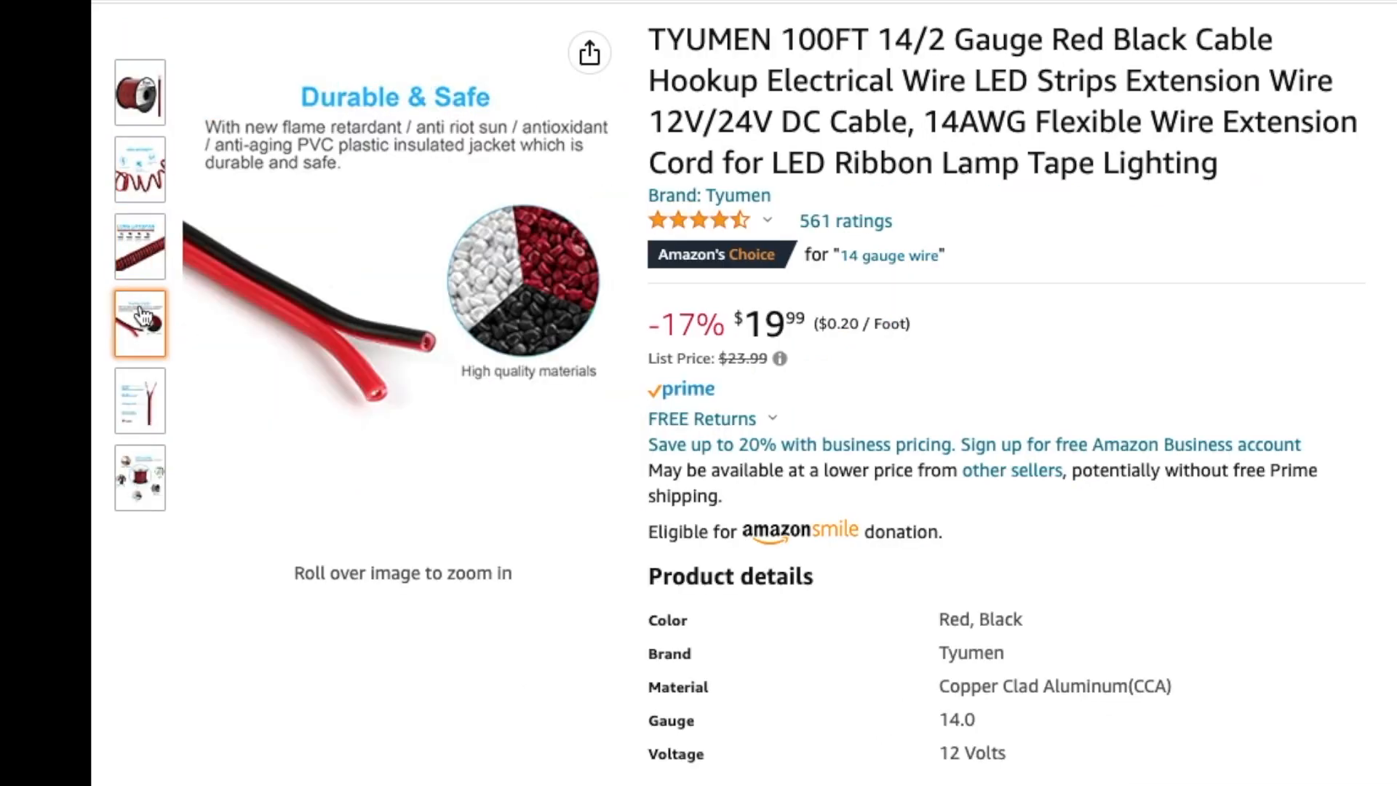
left_click(140, 402)
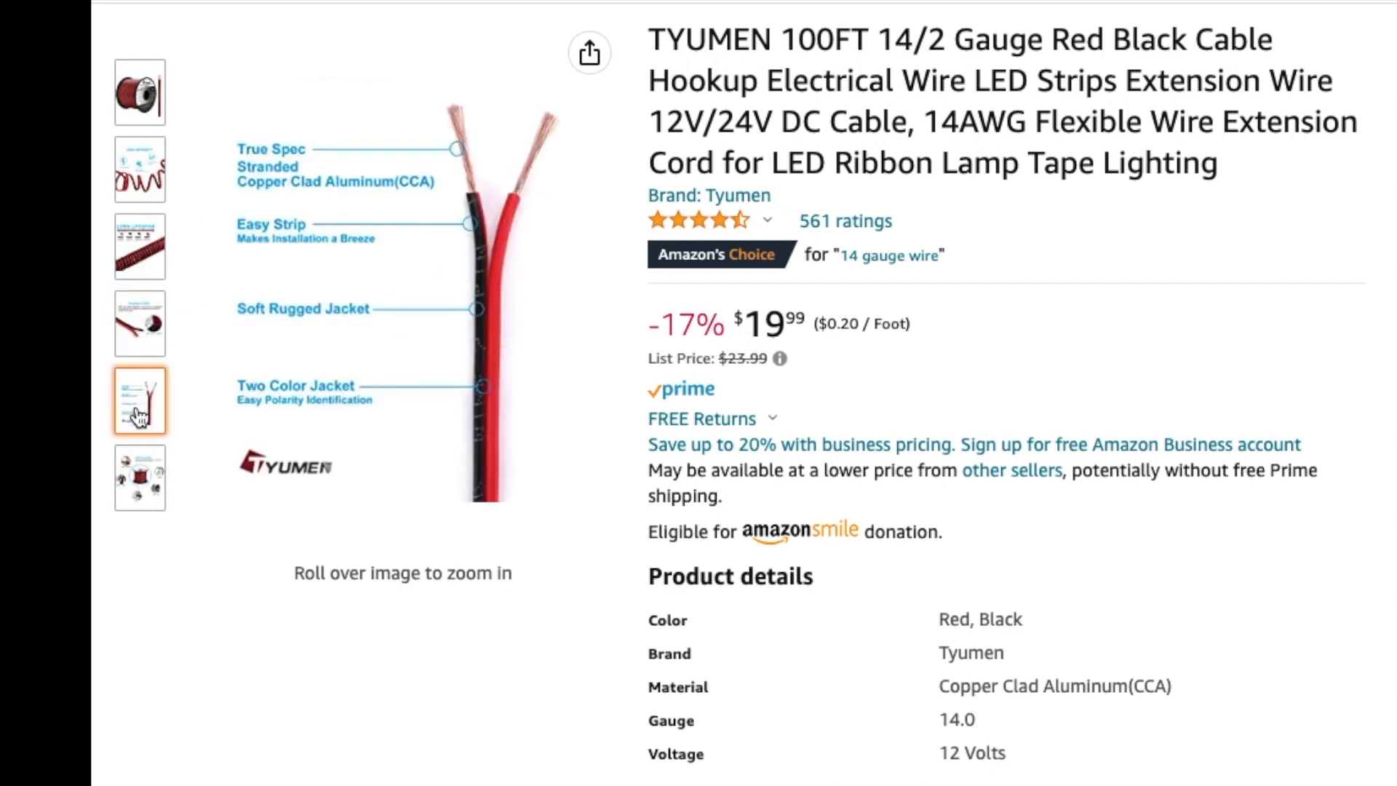
left_click(140, 478)
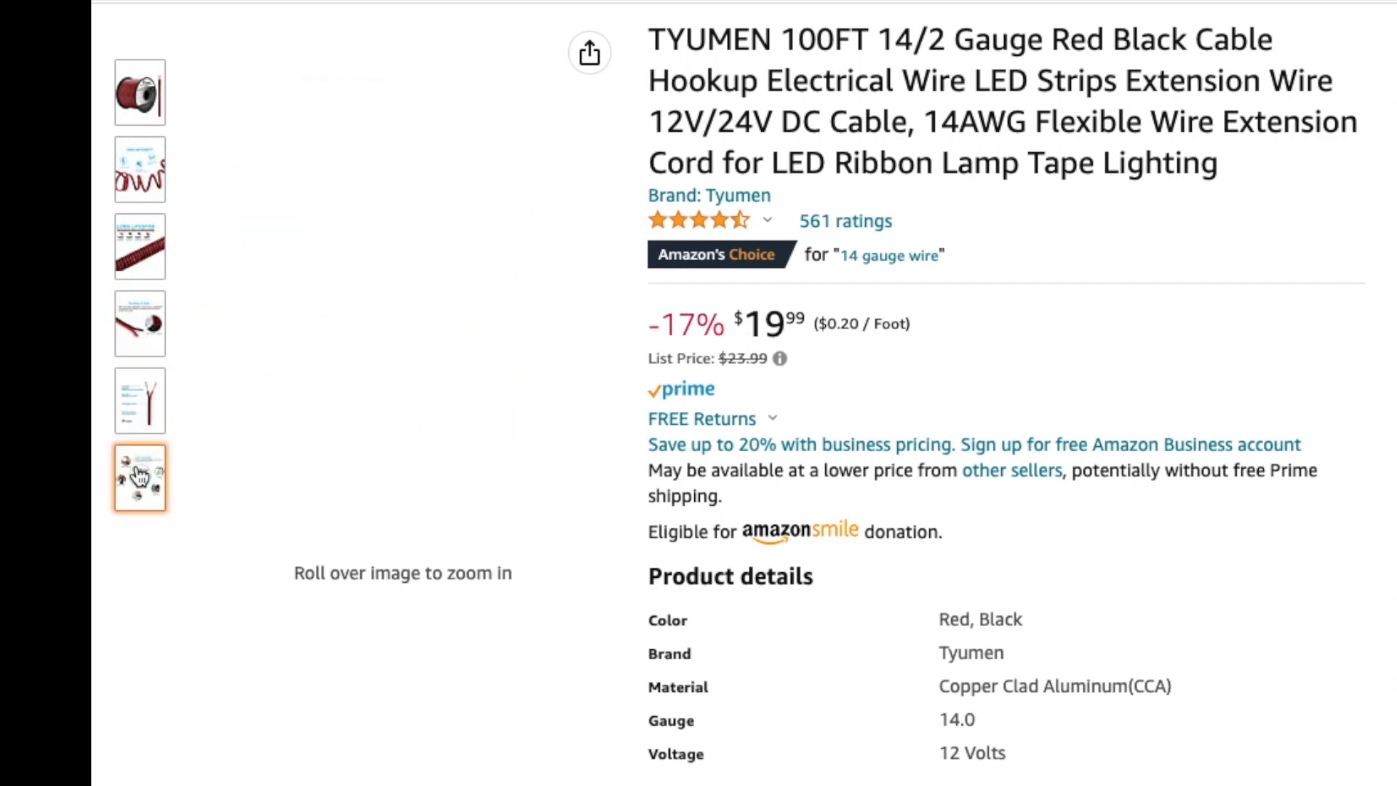
left_click(139, 477)
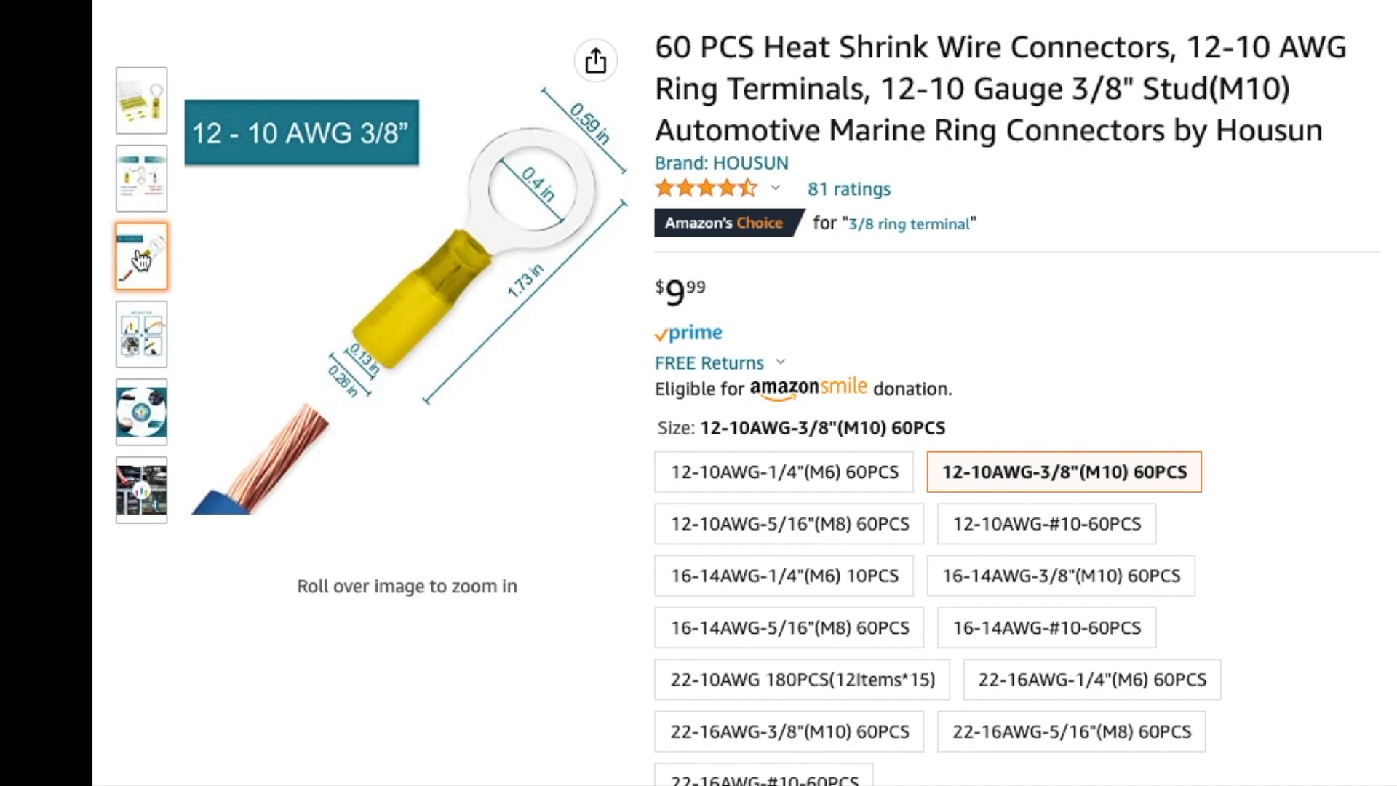
- Go from the ring terminals to the MCIGICM 12 AWG inline fuse holder 5-pack listing
left_click(141, 334)
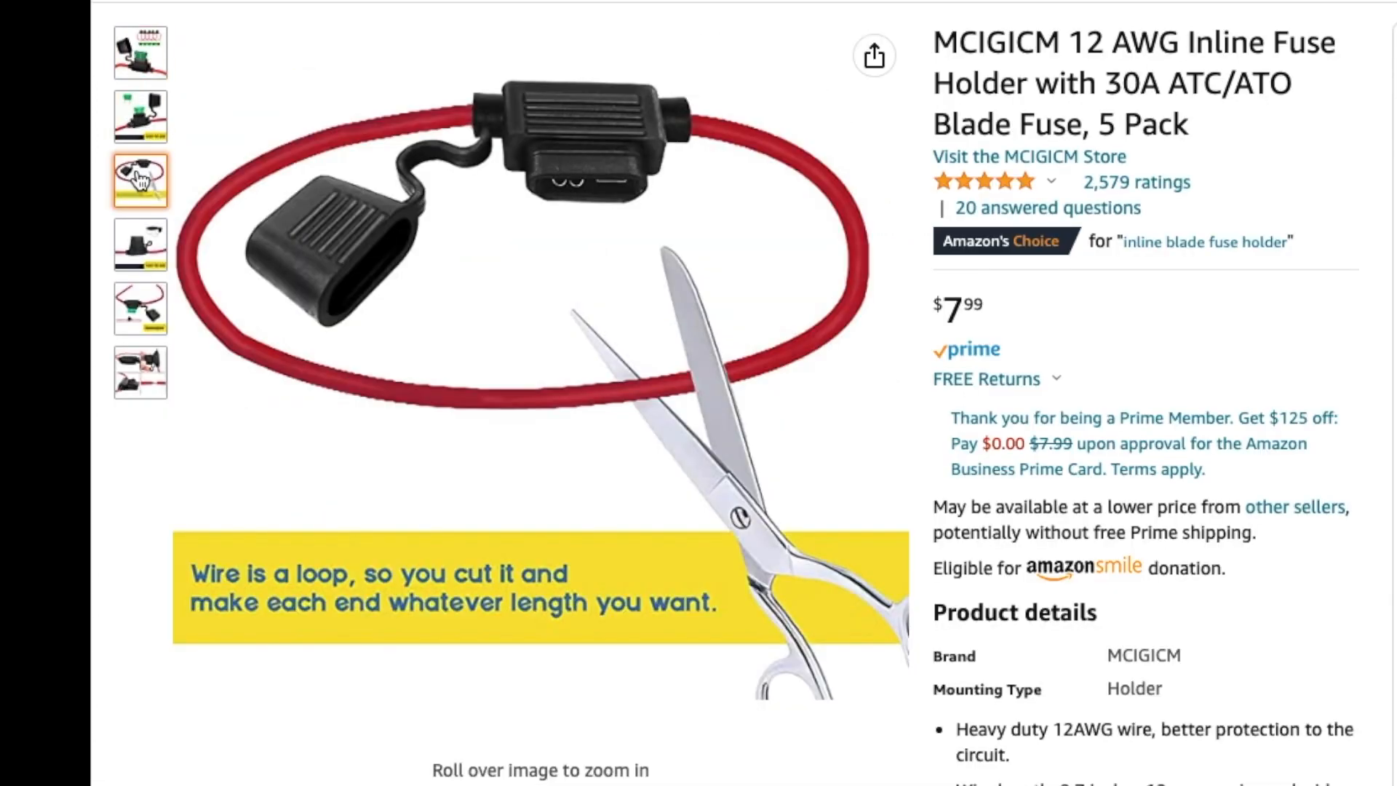
- Browse the fuse holder's easy-to-use image, dimension image and four close-up photos
left_click(139, 245)
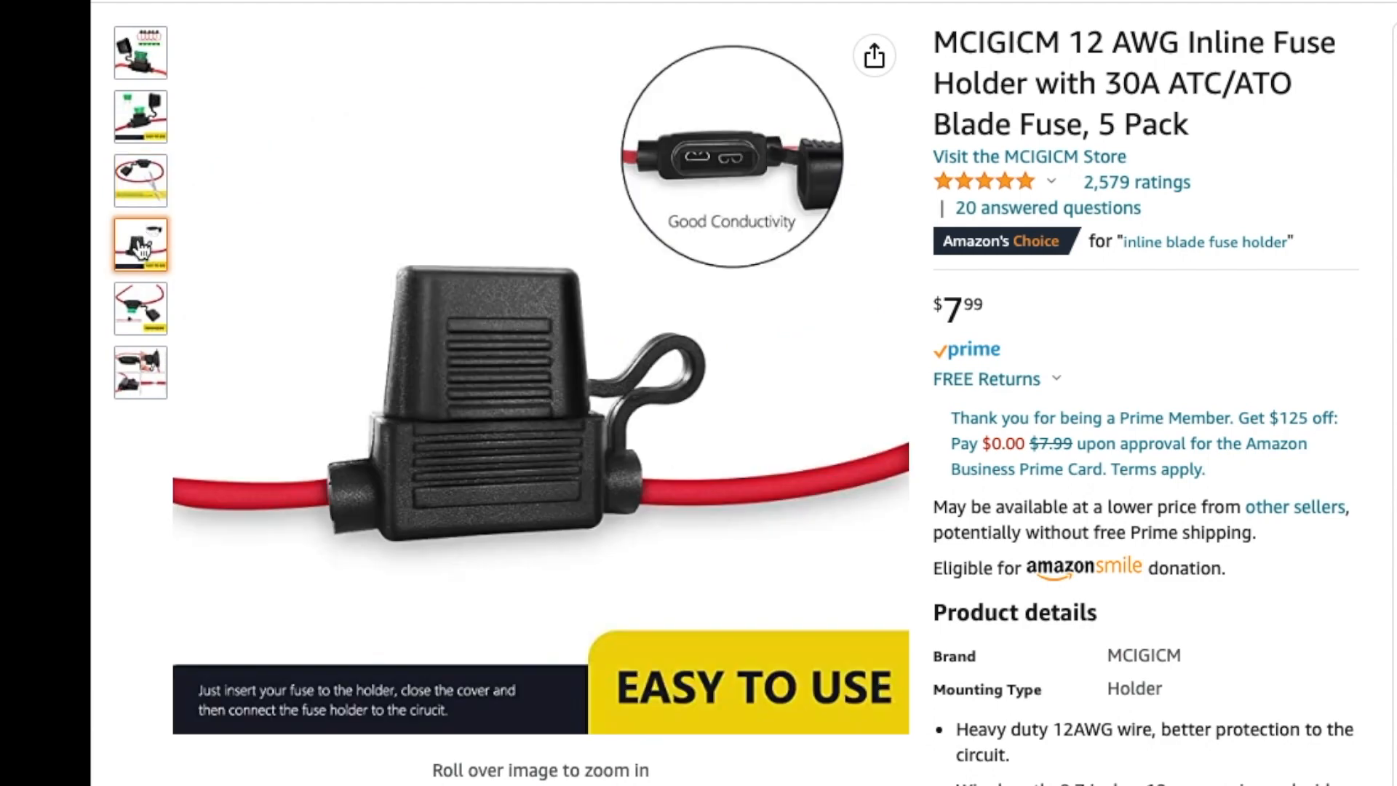
left_click(140, 308)
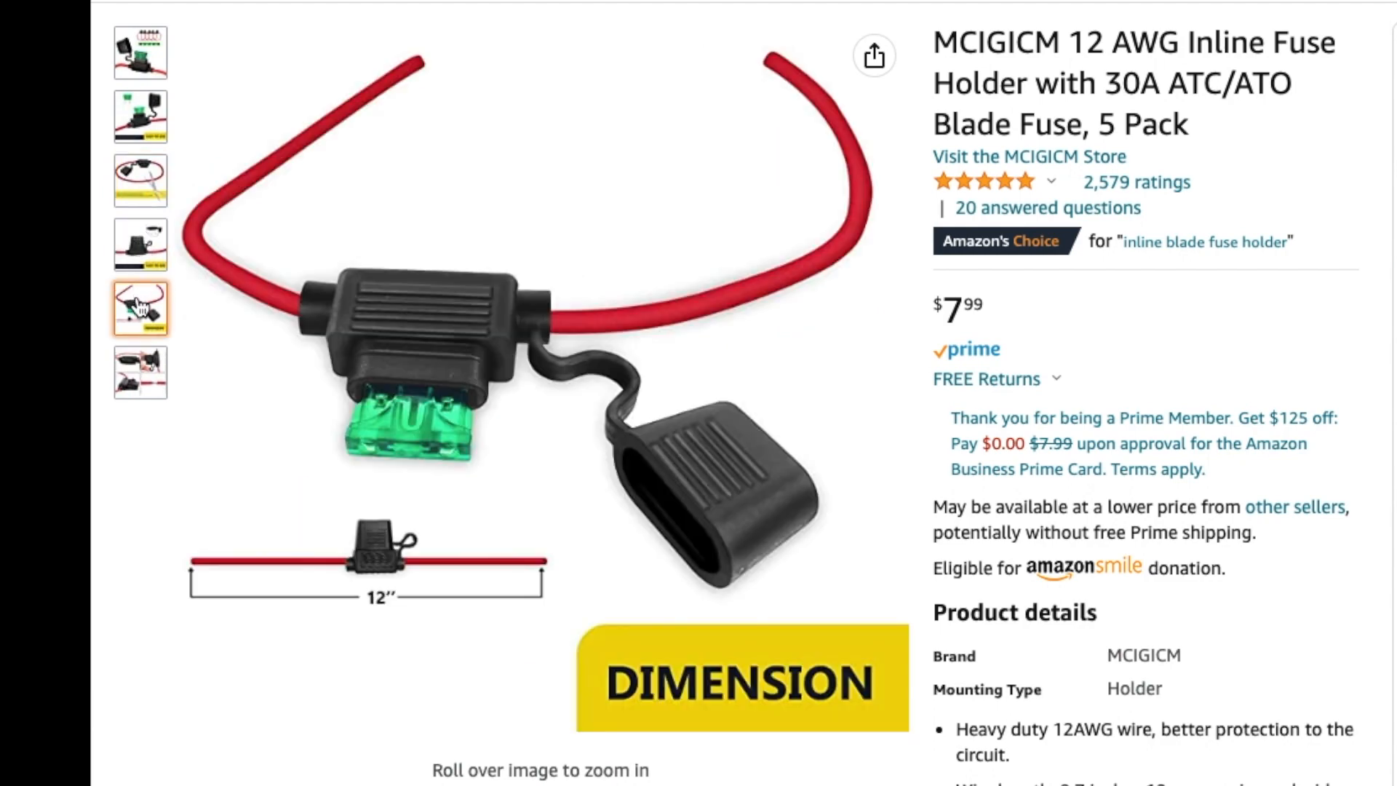
left_click(140, 374)
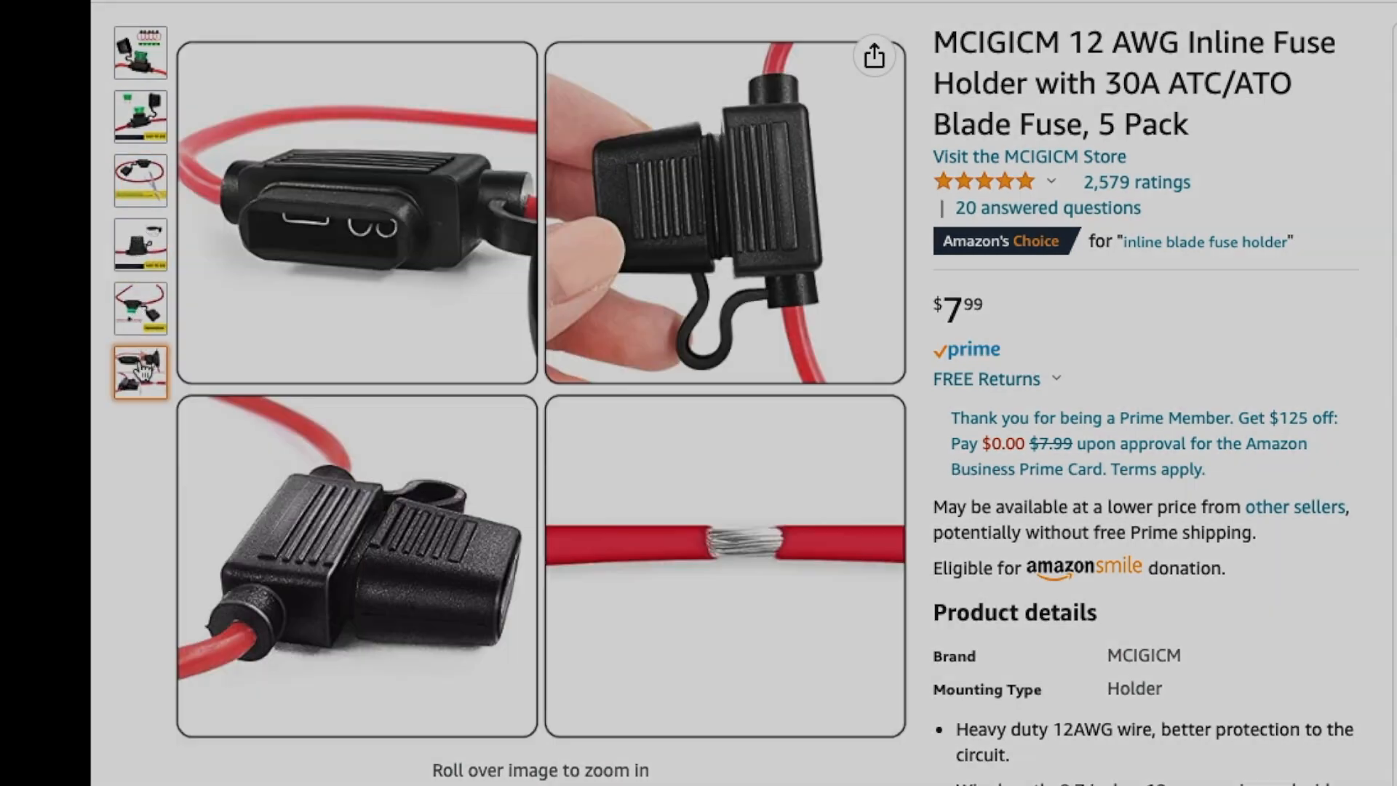